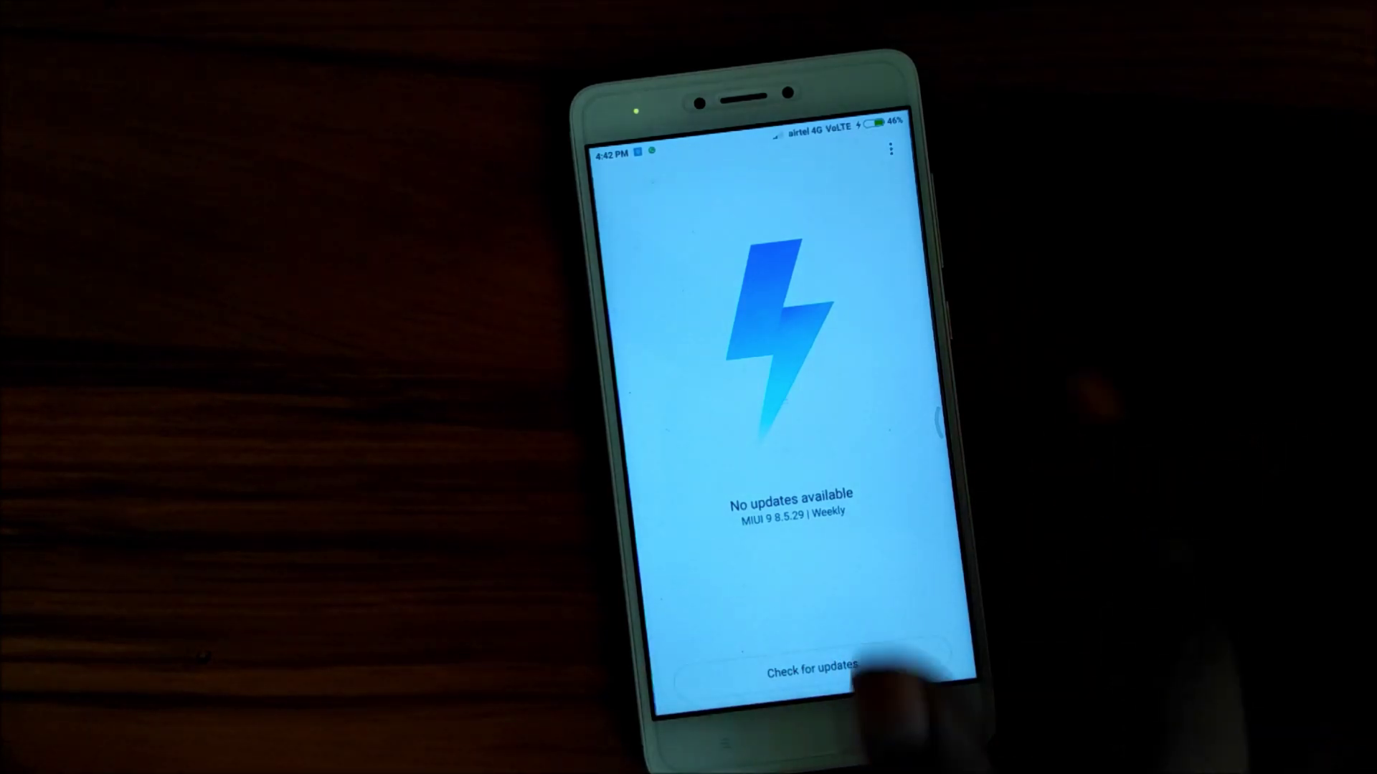
Check for updates in MIUI Updater; no newer build than MIUI 9 8.5.29 Weekly is found
click(888, 148)
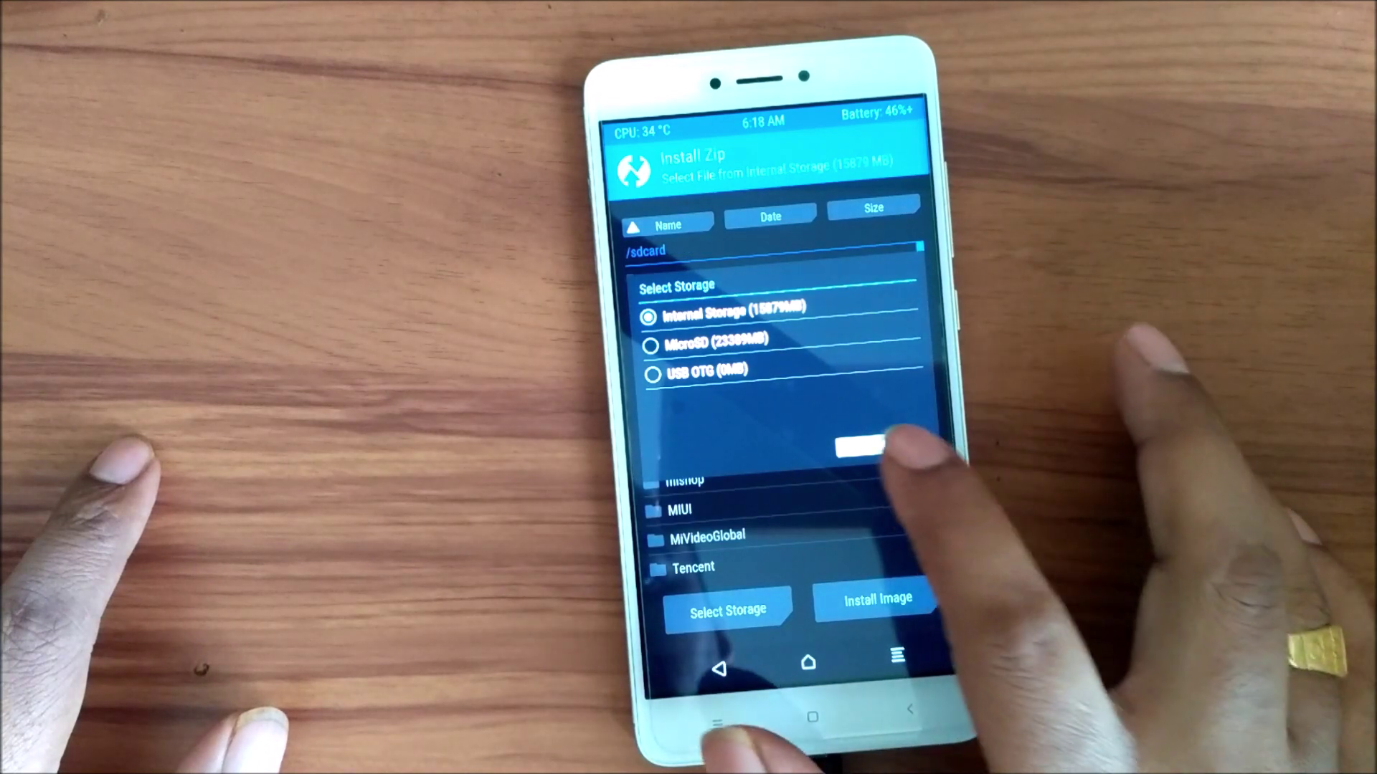
Confirm Internal Storage as the install source and browse down to the MIUI ROM zip
click(860, 444)
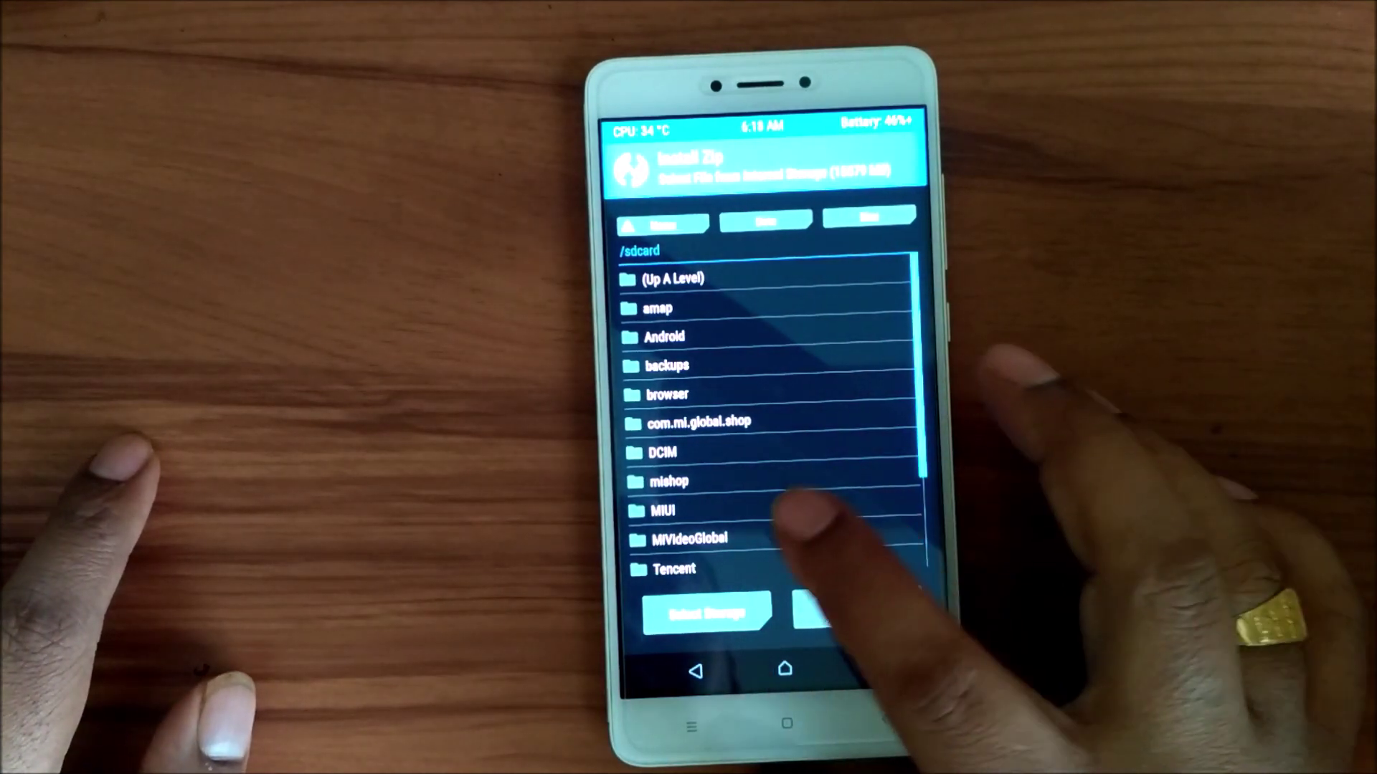
scroll(down, 3)
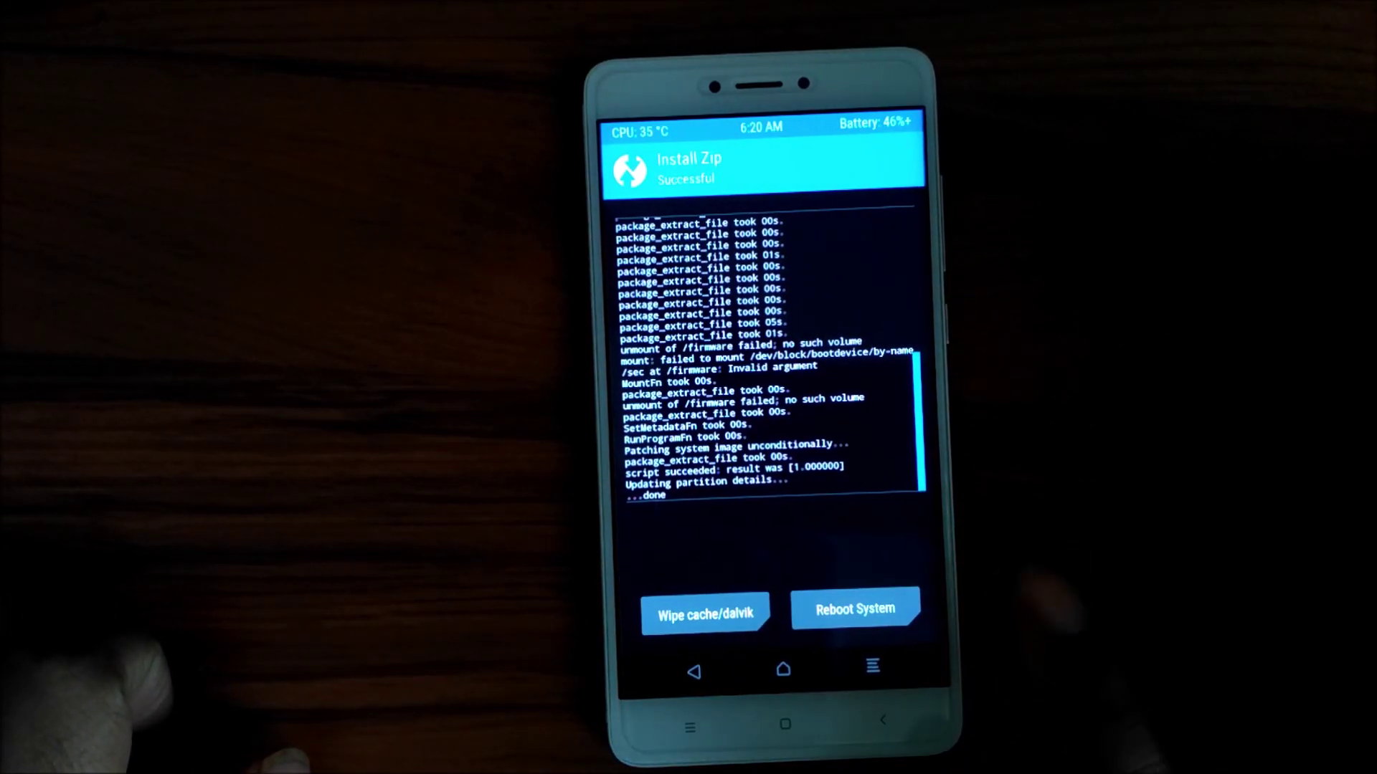
Select lazyflasher-no-verity-opt-encrypt.zip from MicroSD > downloaded_rom and flash it
click(706, 611)
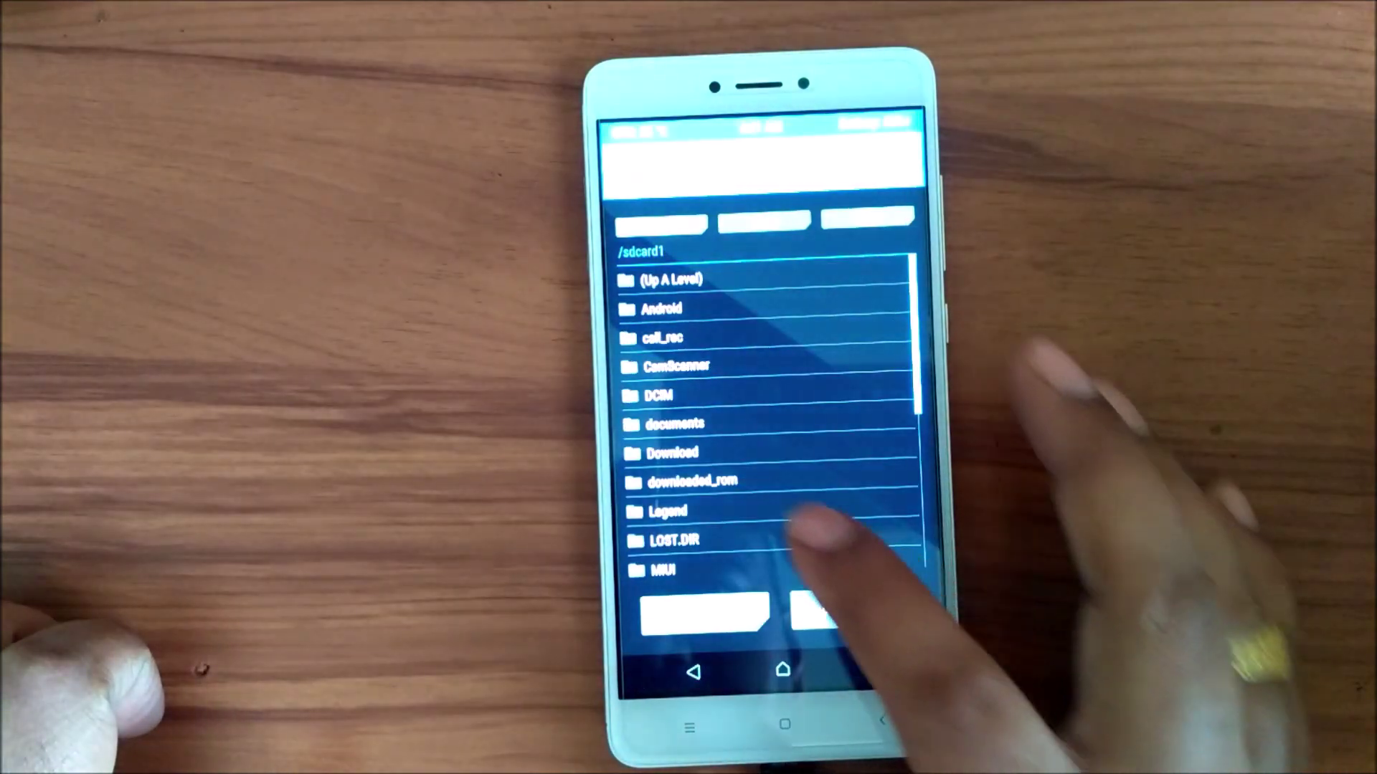
click(691, 482)
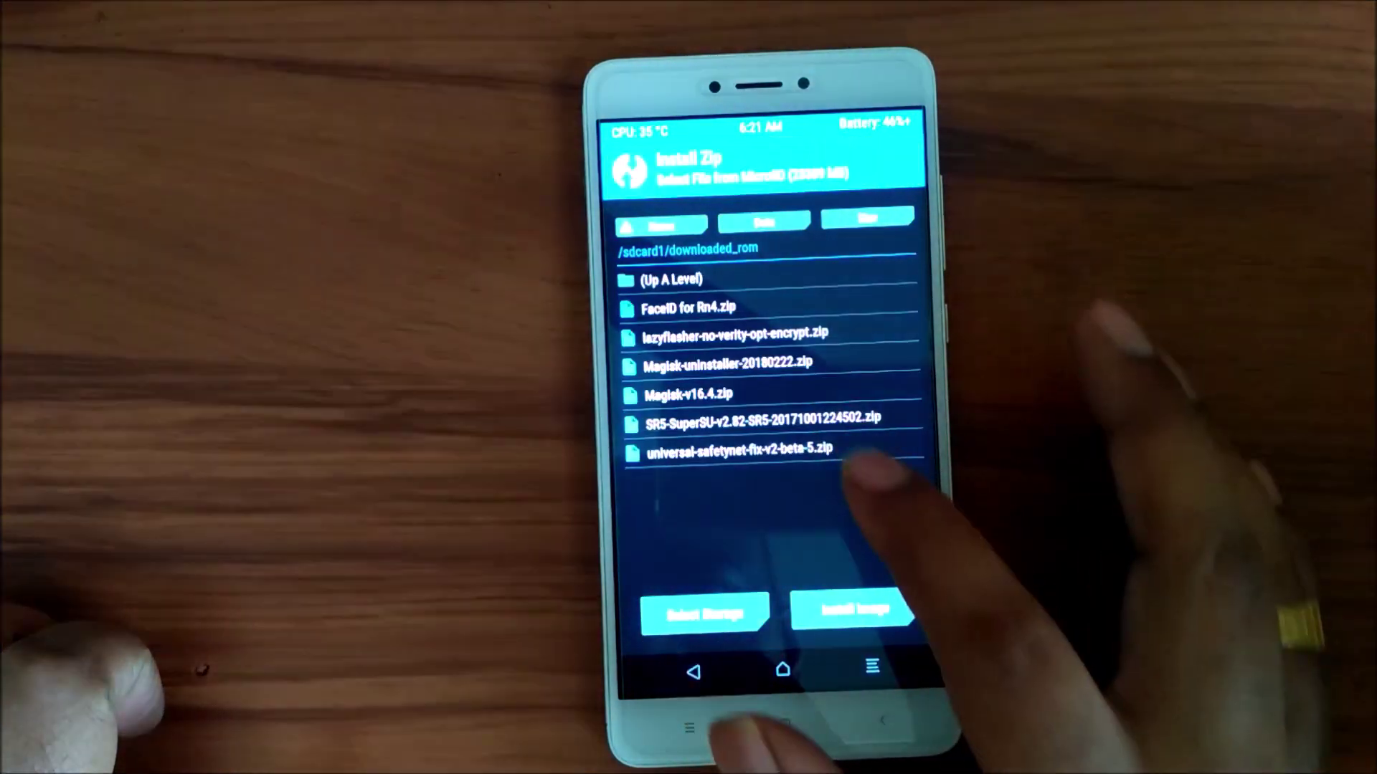
click(746, 331)
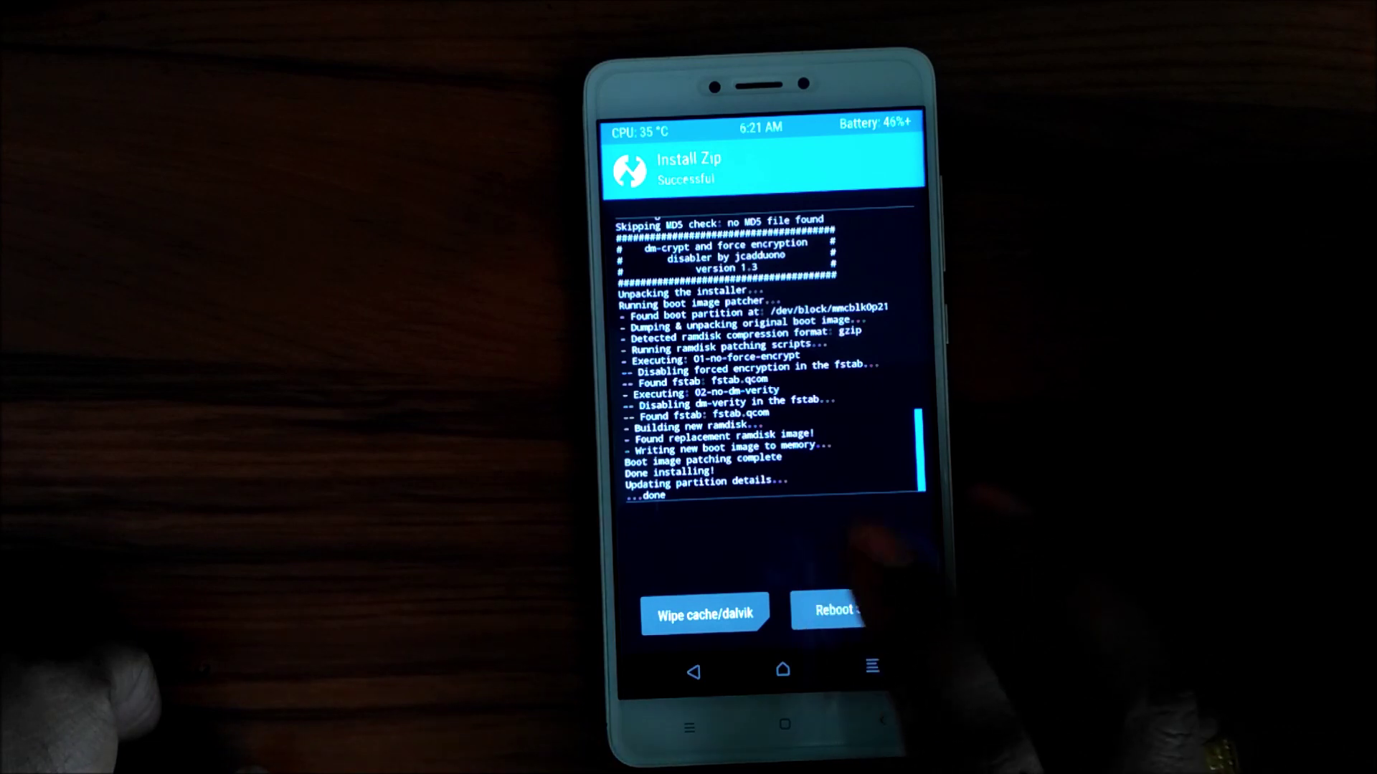
Reboot the phone into the newly flashed MIUI system
click(705, 614)
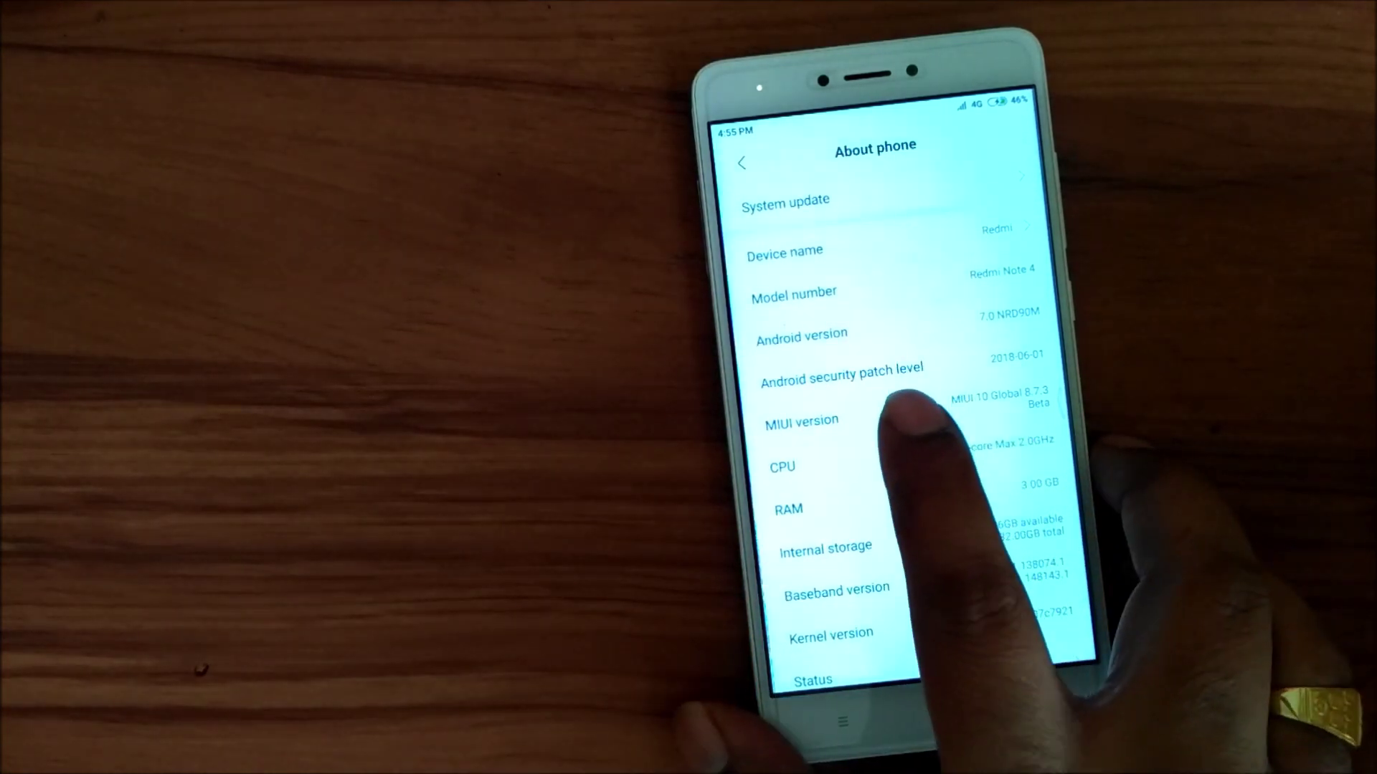
Tap MIUI version in About phone to count down toward unlocking developer options
click(800, 420)
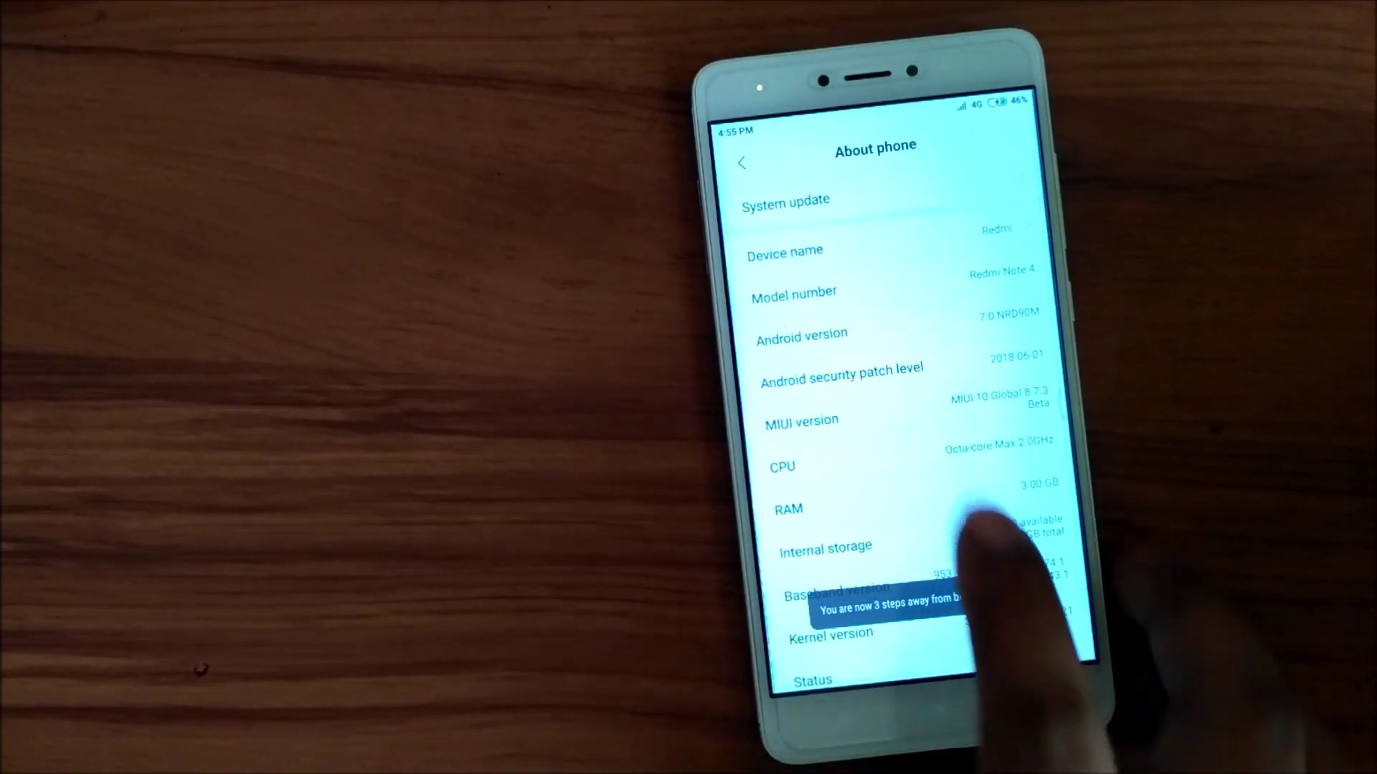